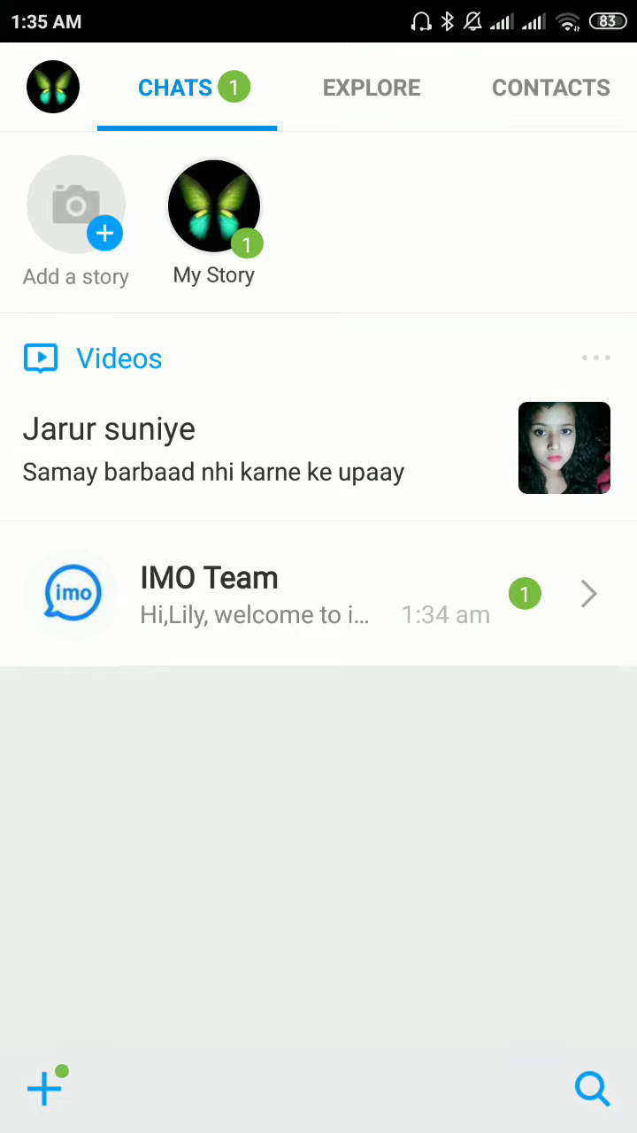
# Go from the chat list via the profile overview and Settings into imo Account Settings
pyautogui.click(53, 87)
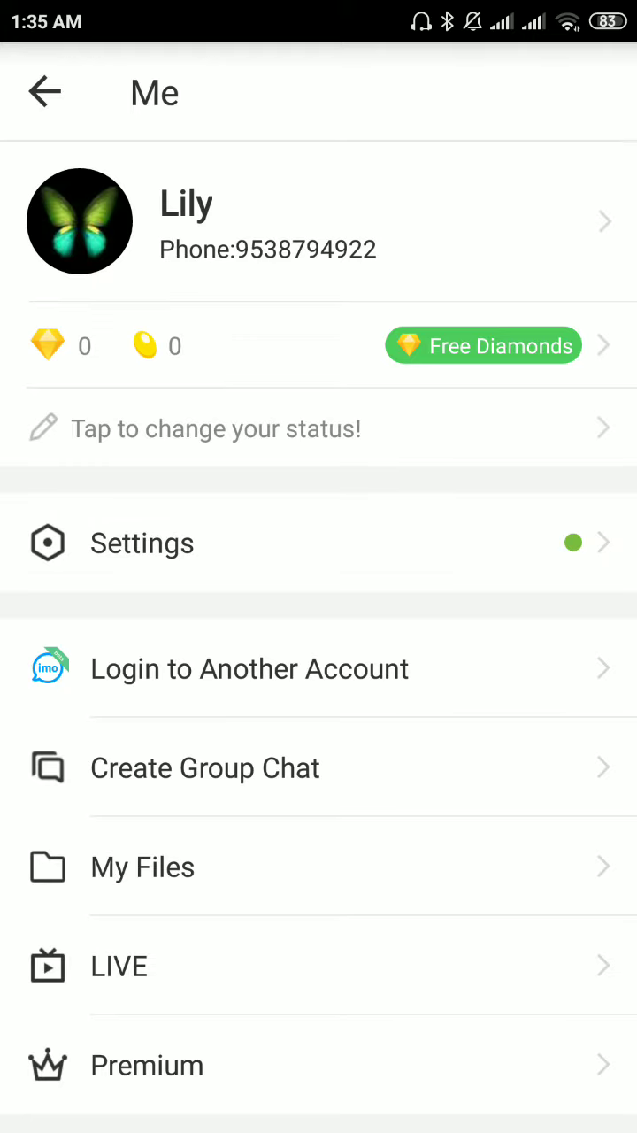
pyautogui.click(142, 542)
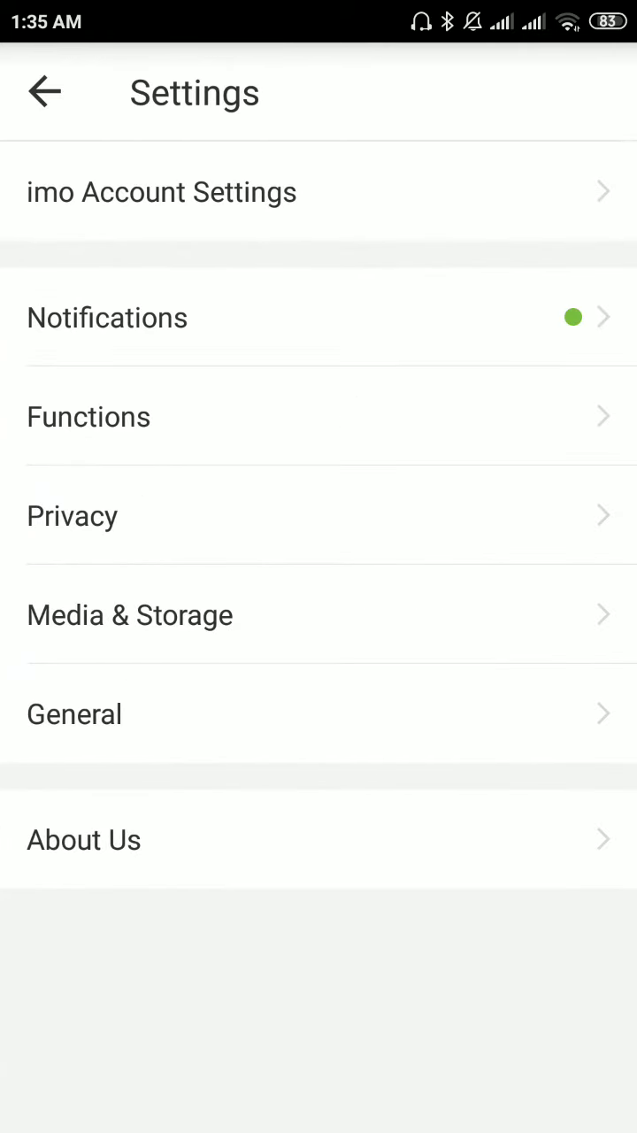
pyautogui.click(163, 191)
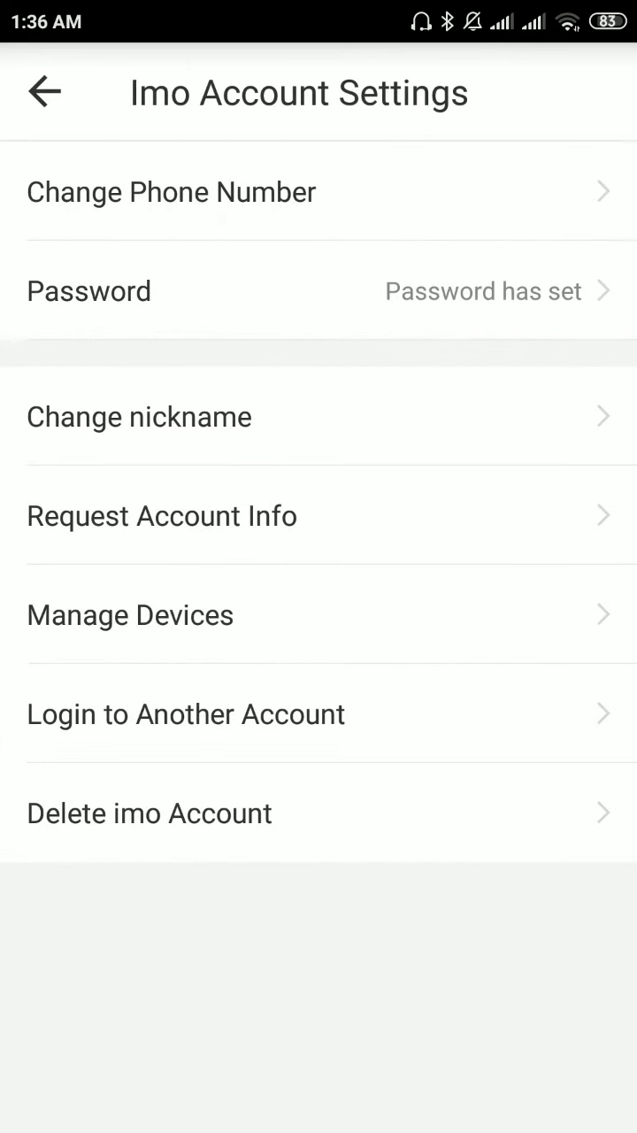
# Enter the new number 726193, proceed with Next and confirm Okay to request the SMS code
pyautogui.click(170, 192)
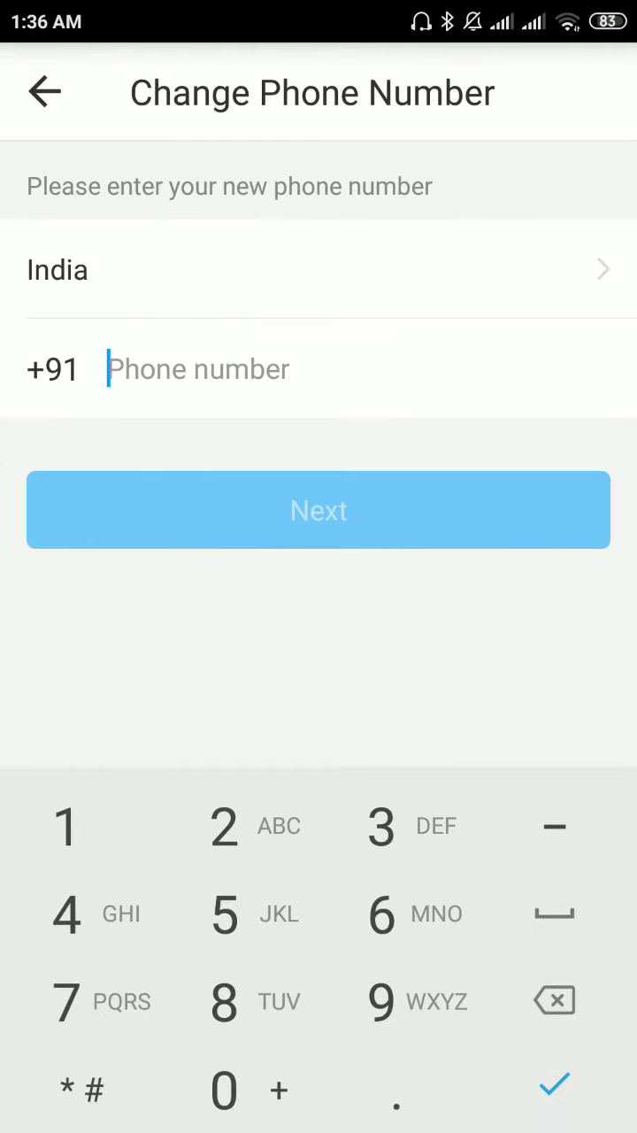
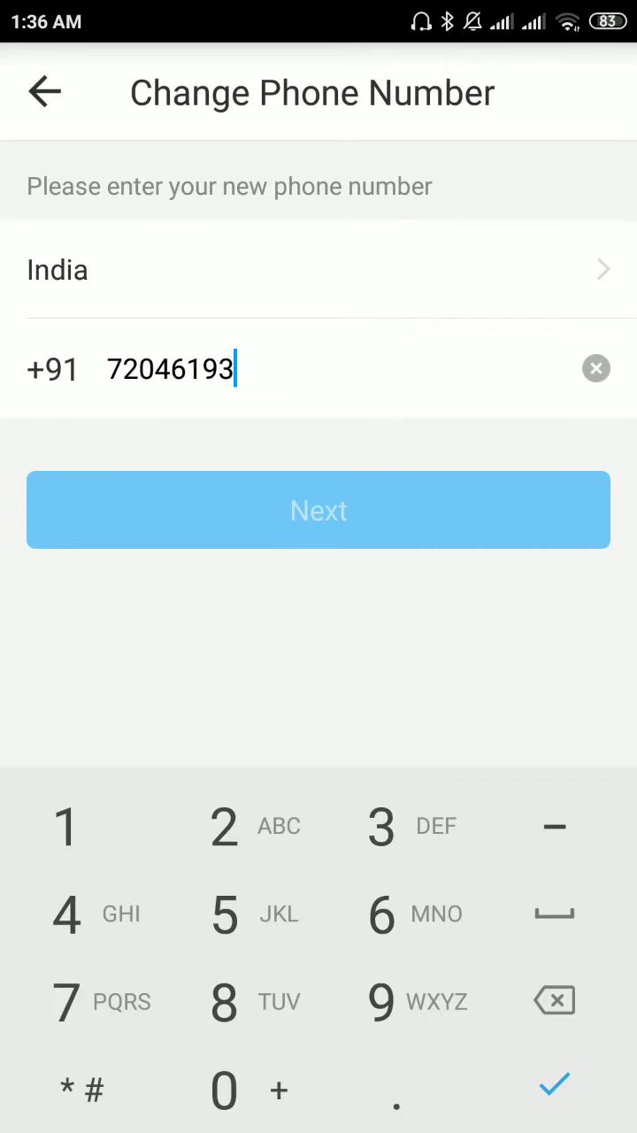
pyautogui.click(318, 510)
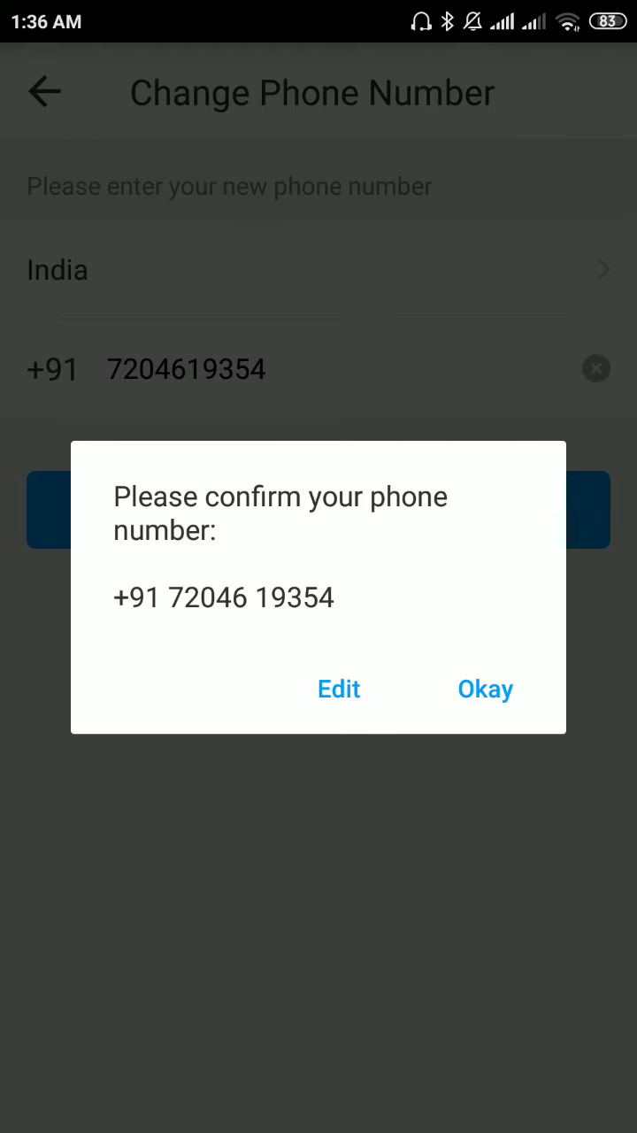
pyautogui.click(485, 689)
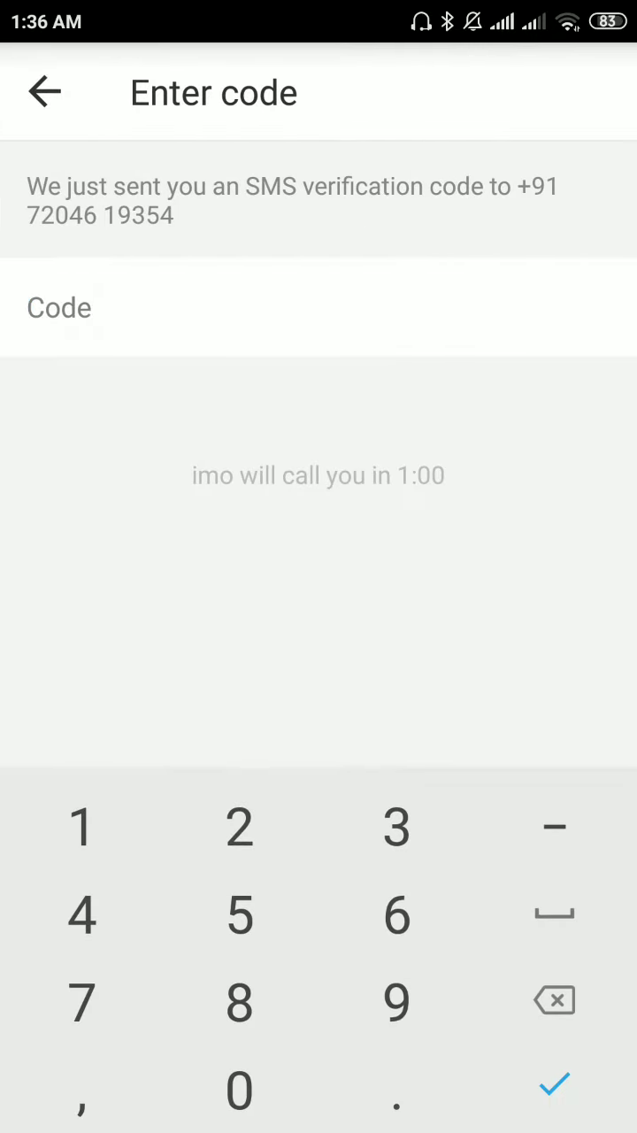